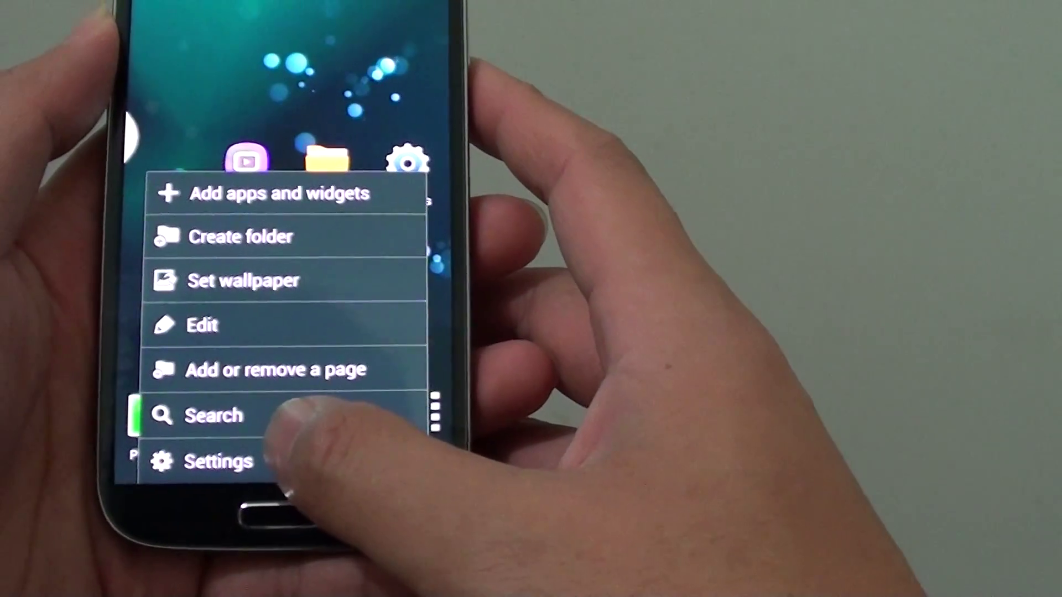
# Step: Reach the Display settings from the home screen's Settings shortcut
pyautogui.click(217, 460)
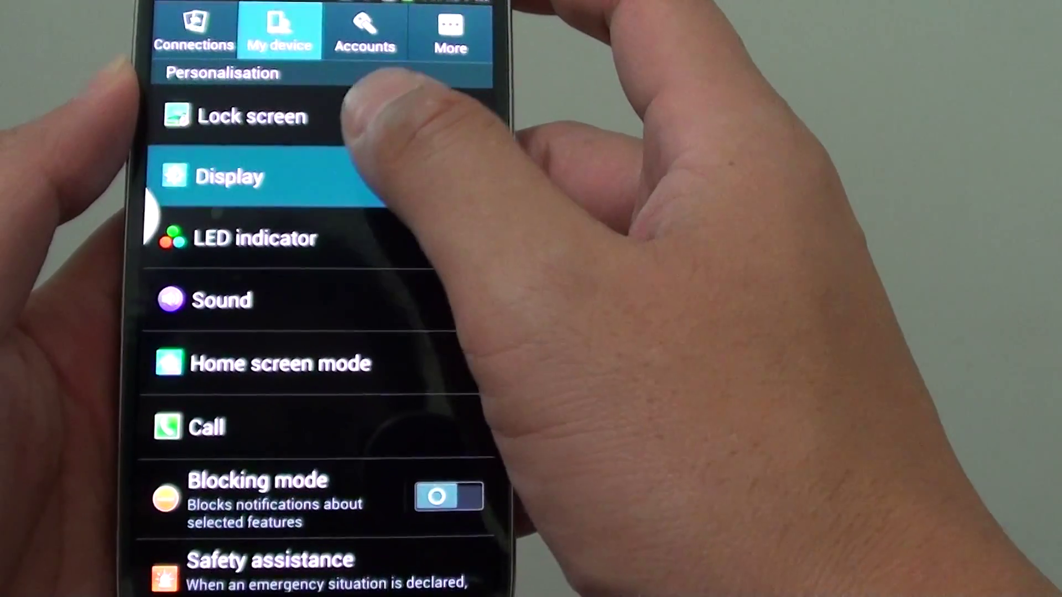
pyautogui.click(230, 175)
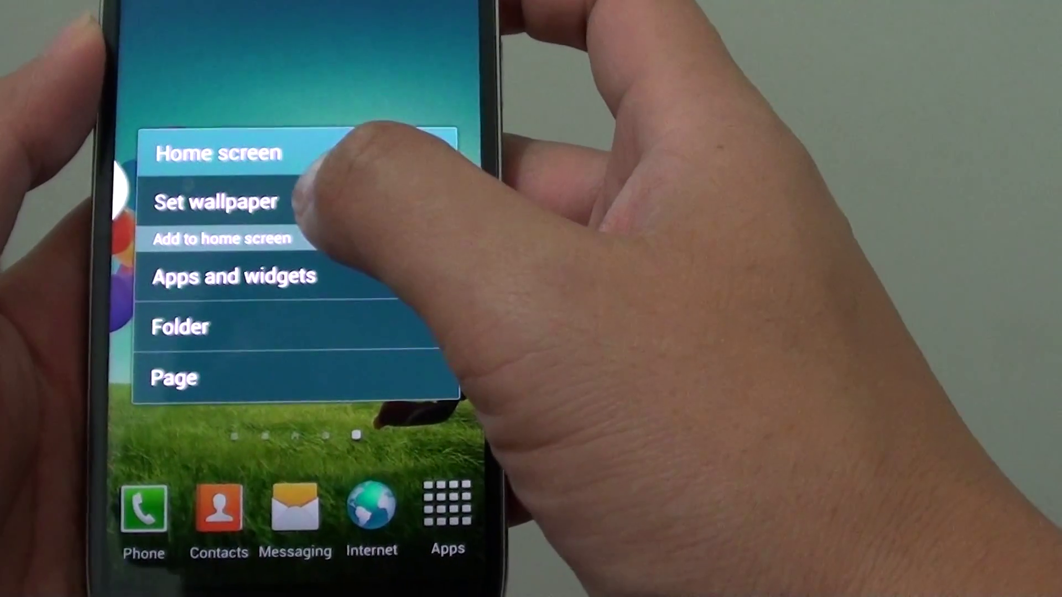
# Step: Choose Set wallpaper from the home-screen long-press menu
pyautogui.click(218, 204)
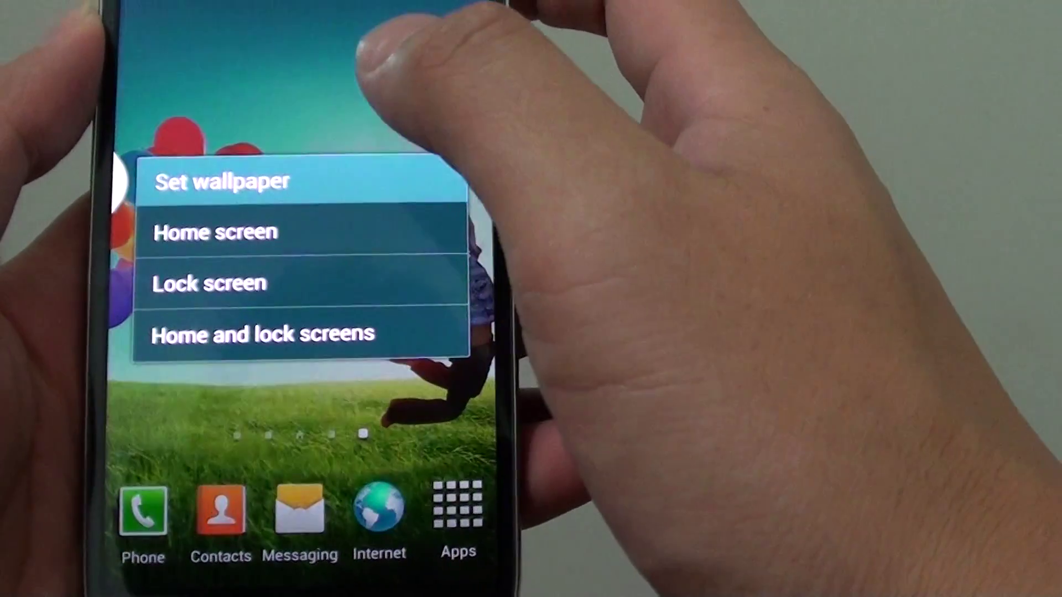